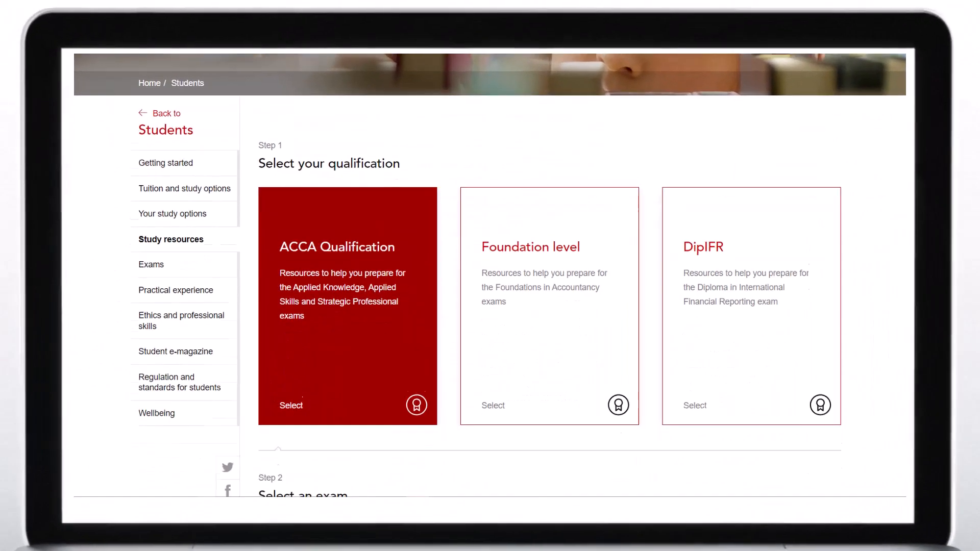
Open the Strategic Business Reporting (SBR) resources and scroll to the specimen exam question.
scroll(down, 3)
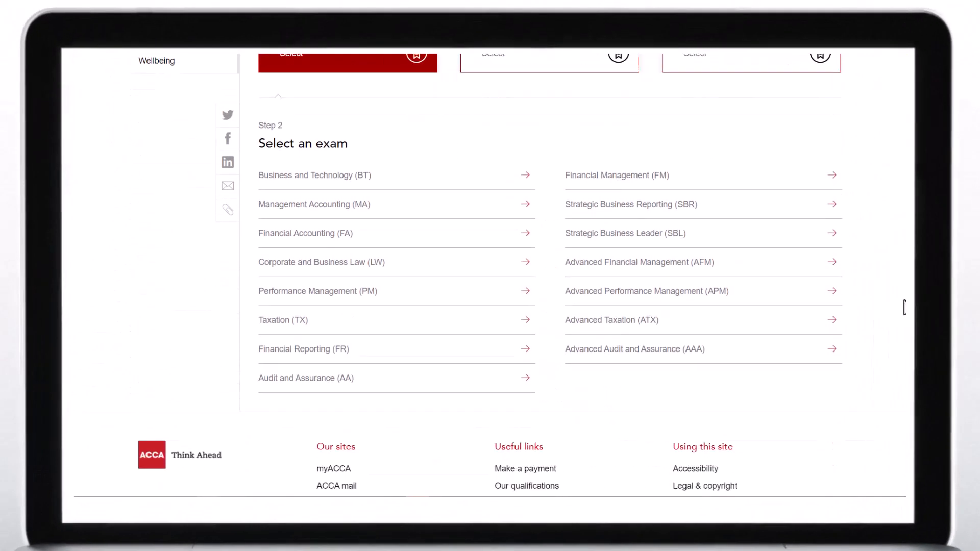
click(631, 203)
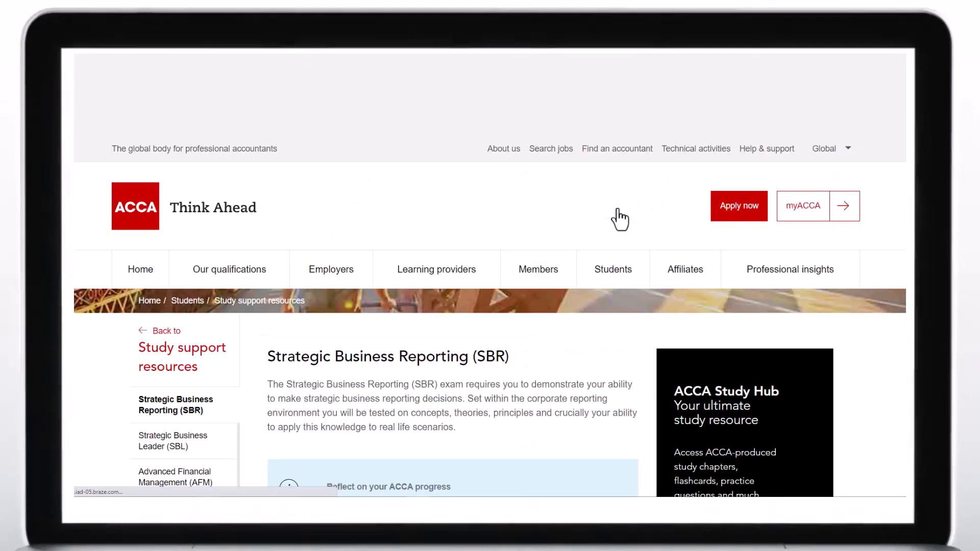
scroll(down, 3)
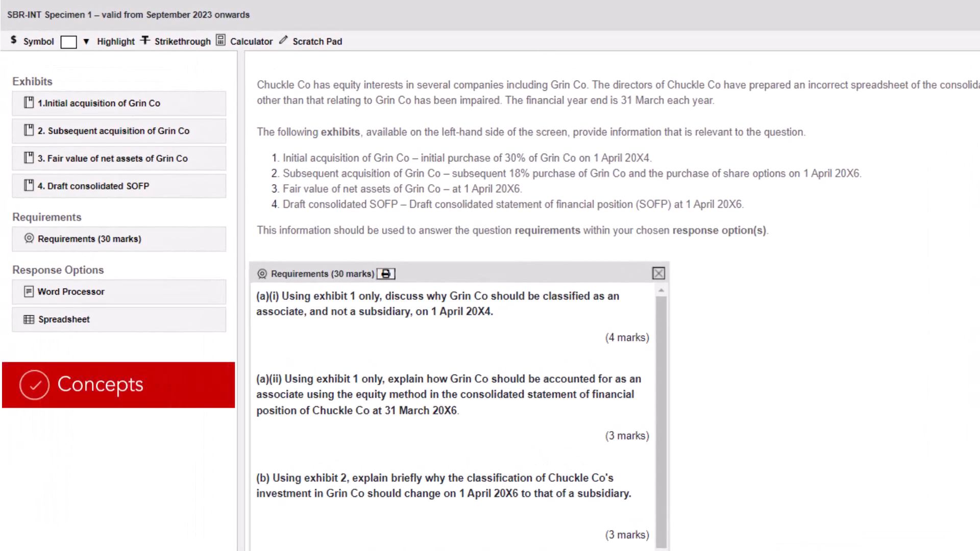
Review the SBR-INT Specimen 1 Grin Co requirements, then open EPSM Unit 4: Commercial Awareness.
click(117, 384)
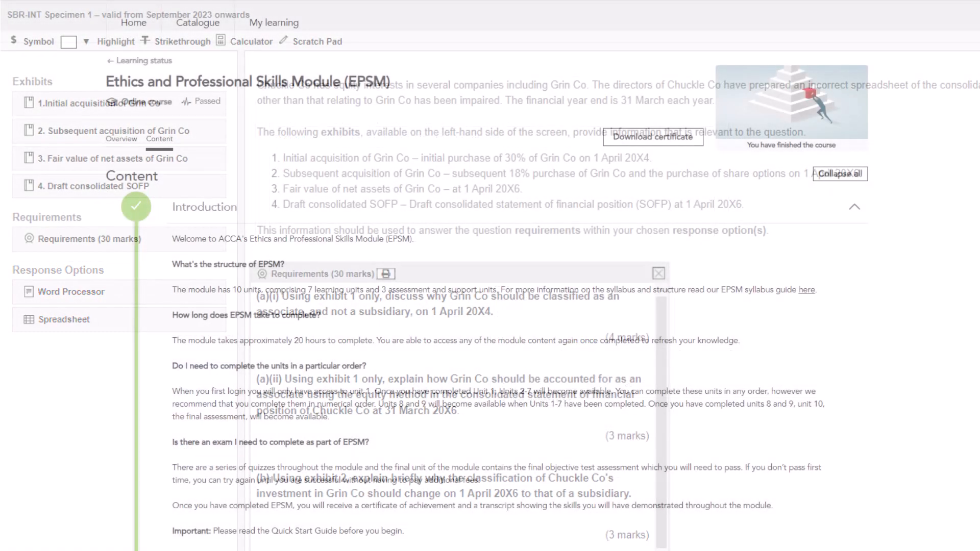
scroll(down, 3)
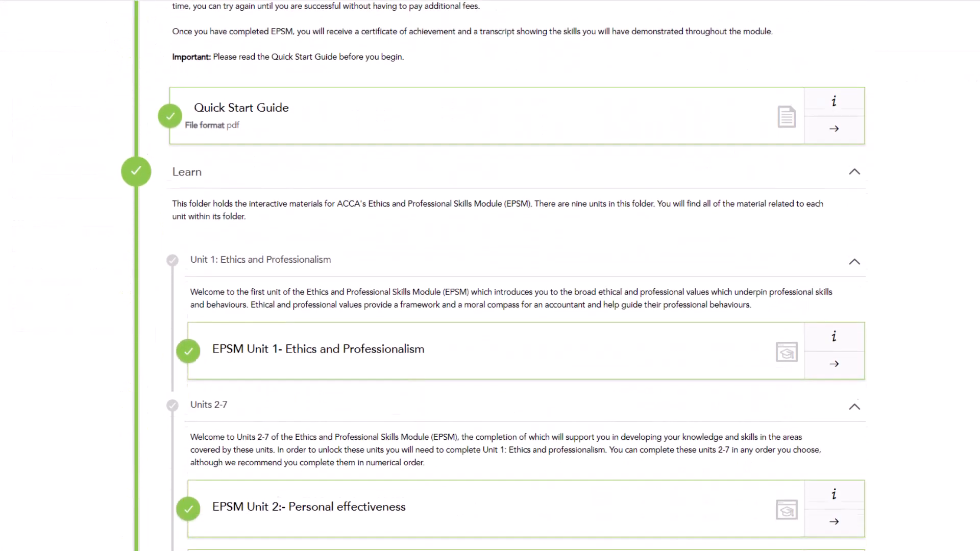
scroll(down, 3)
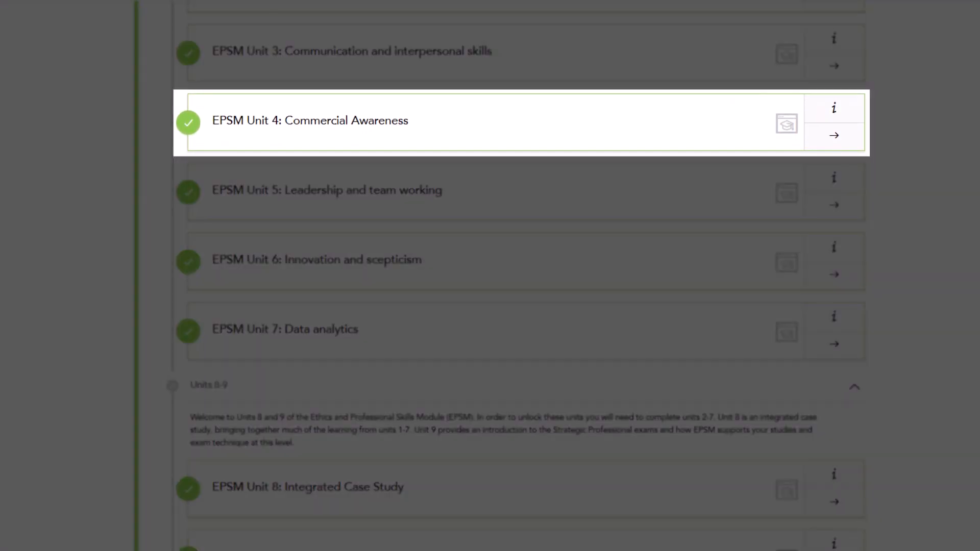
click(833, 135)
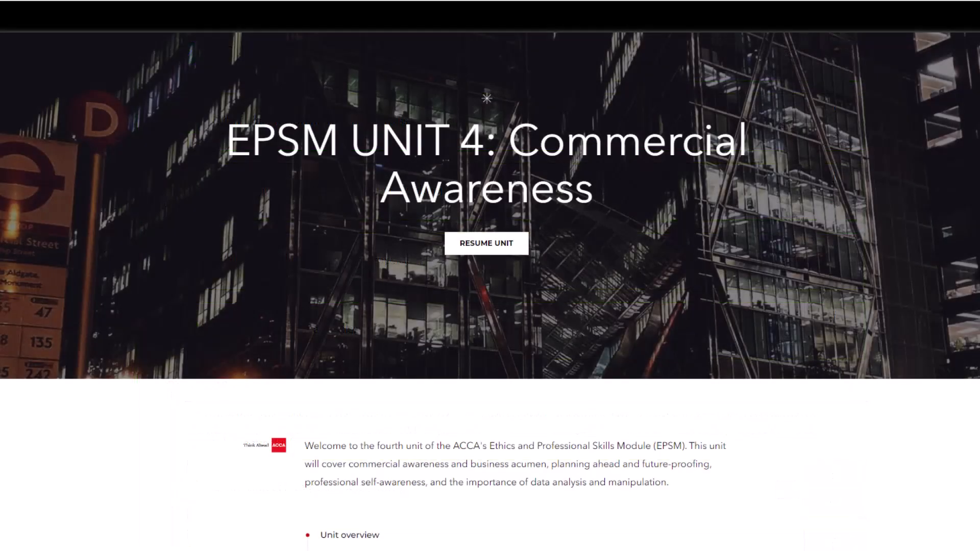
scroll(down, 3)
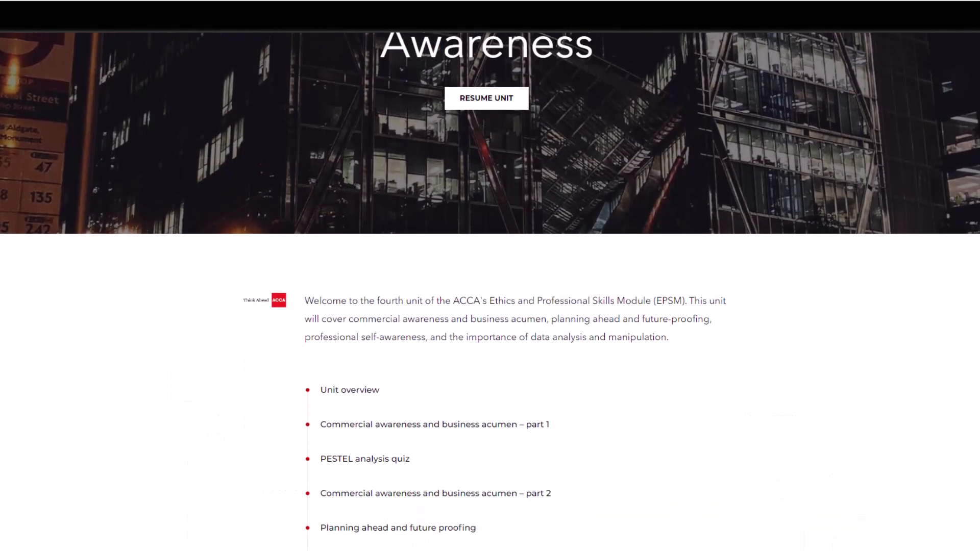
scroll(down, 3)
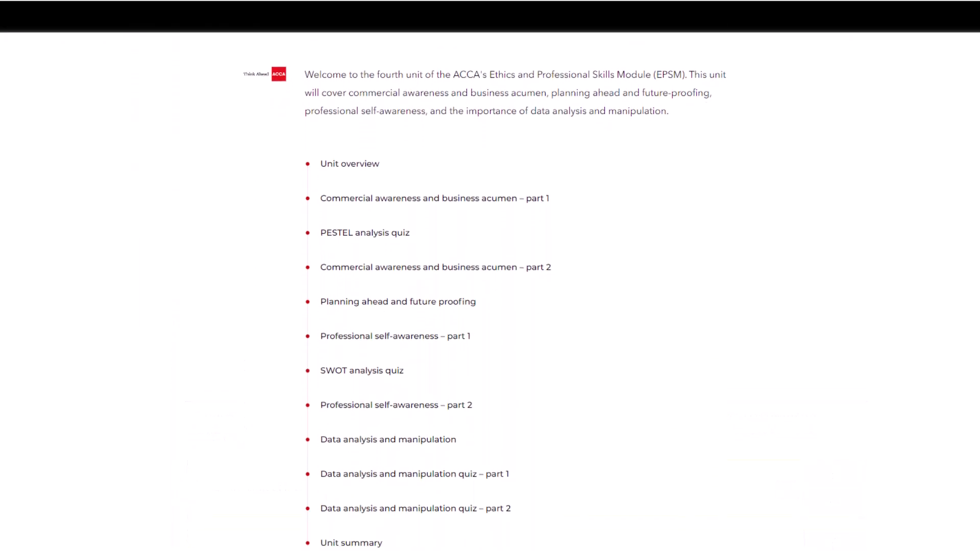
scroll(up, 3)
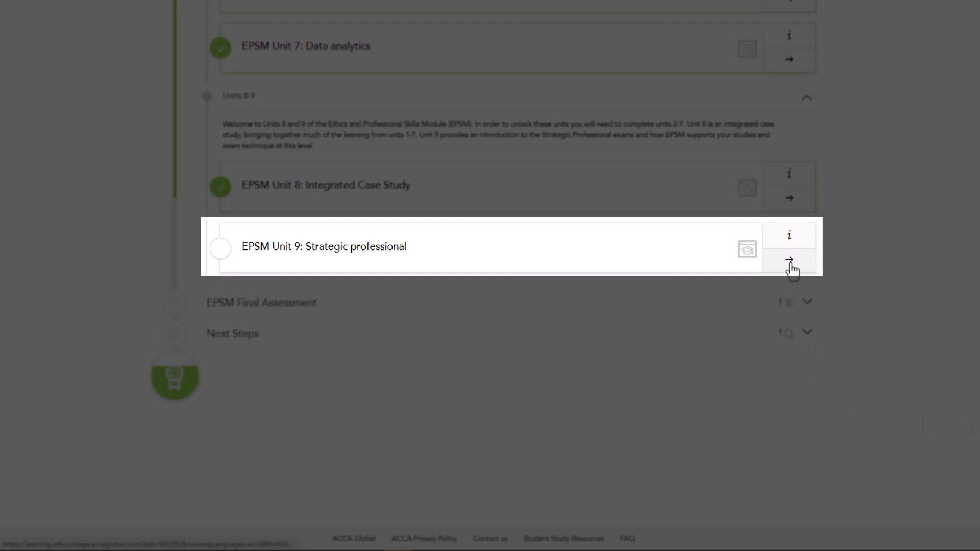
Start EPSM Unit 9: Strategic professional and scroll through its Unit overview.
click(789, 260)
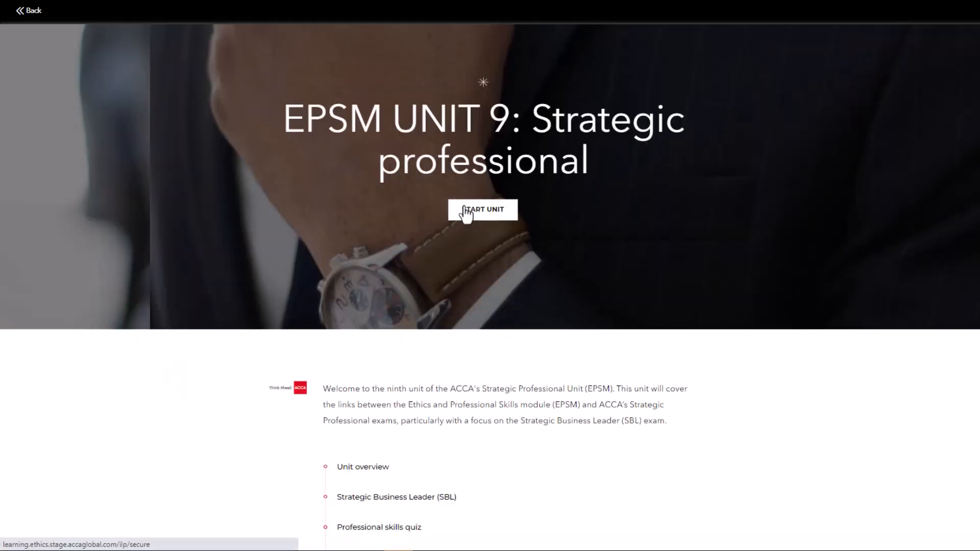
click(482, 210)
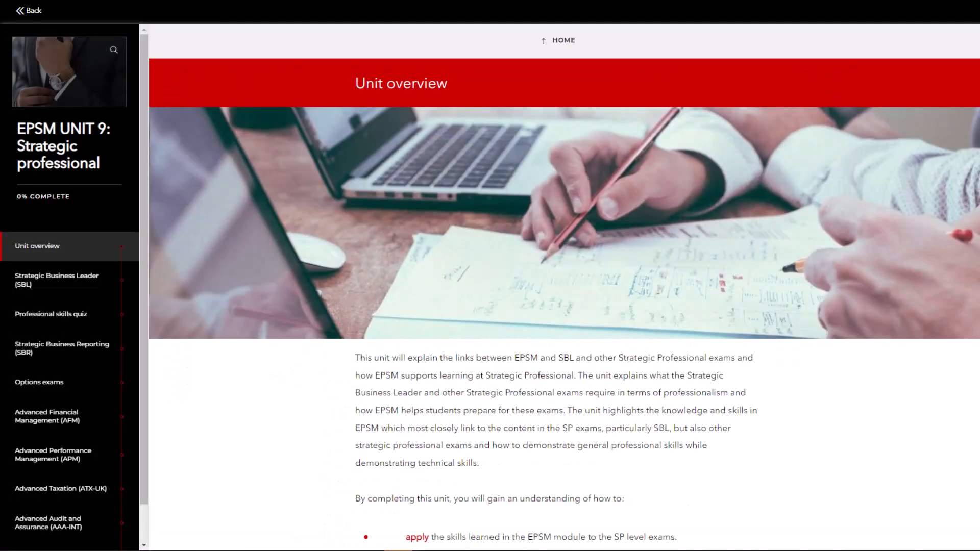
scroll(down, 3)
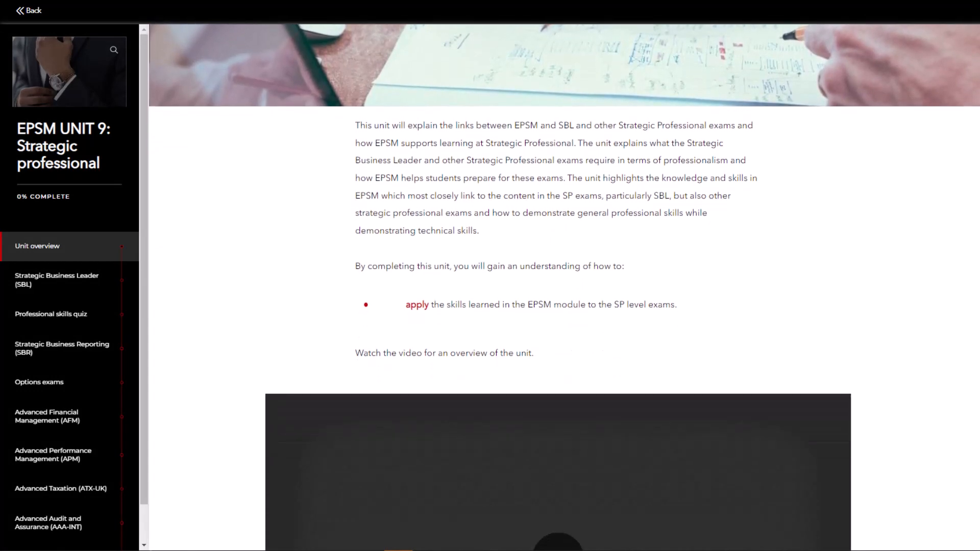